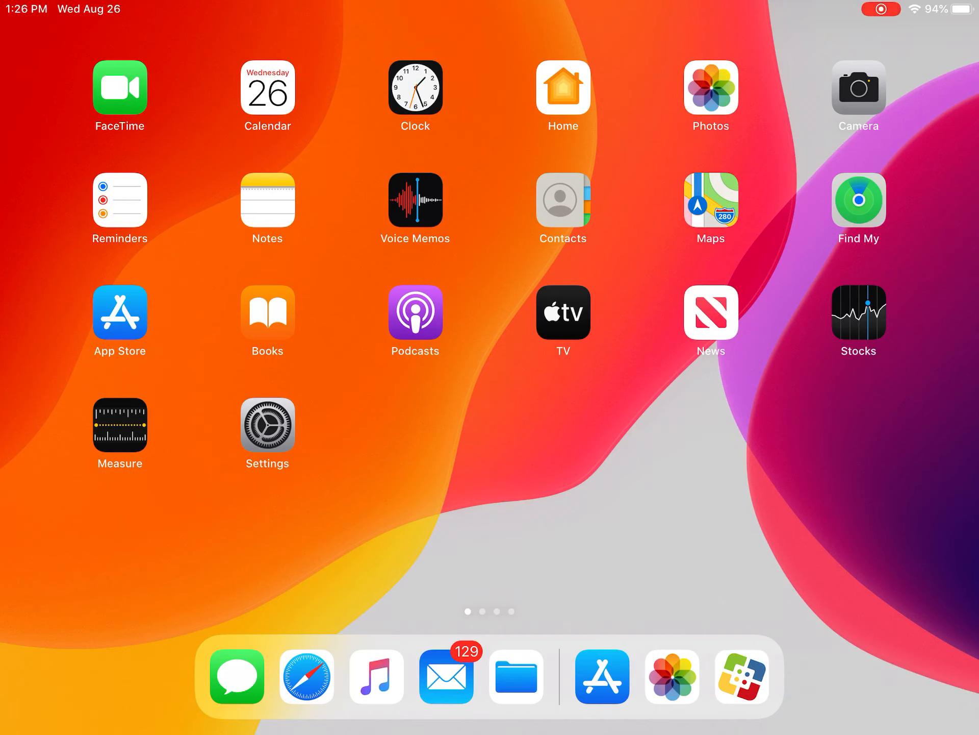
Launch Self Service from the Dock to show its educational app catalog
click(741, 676)
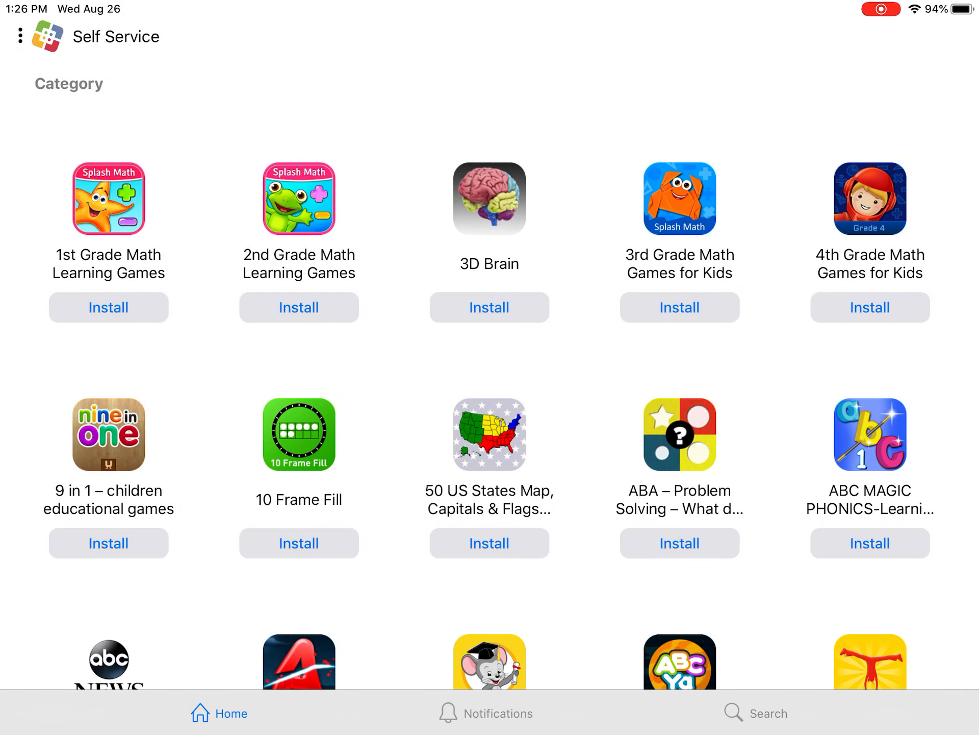
Search Spotlight for "self" to find the Self Service app
key(home)
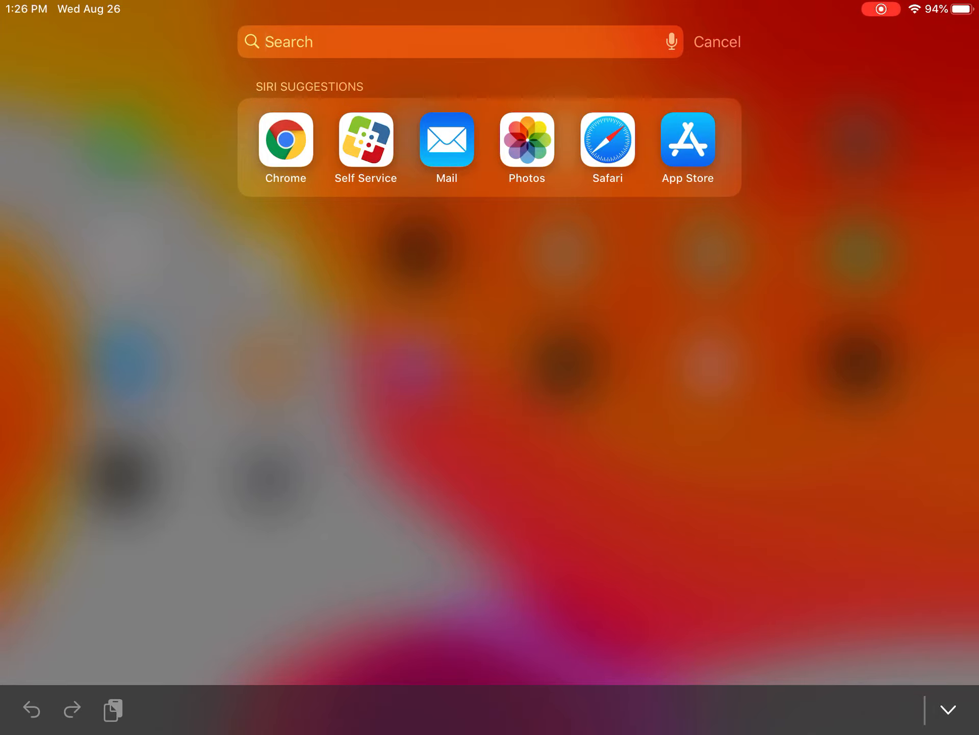
text(self)
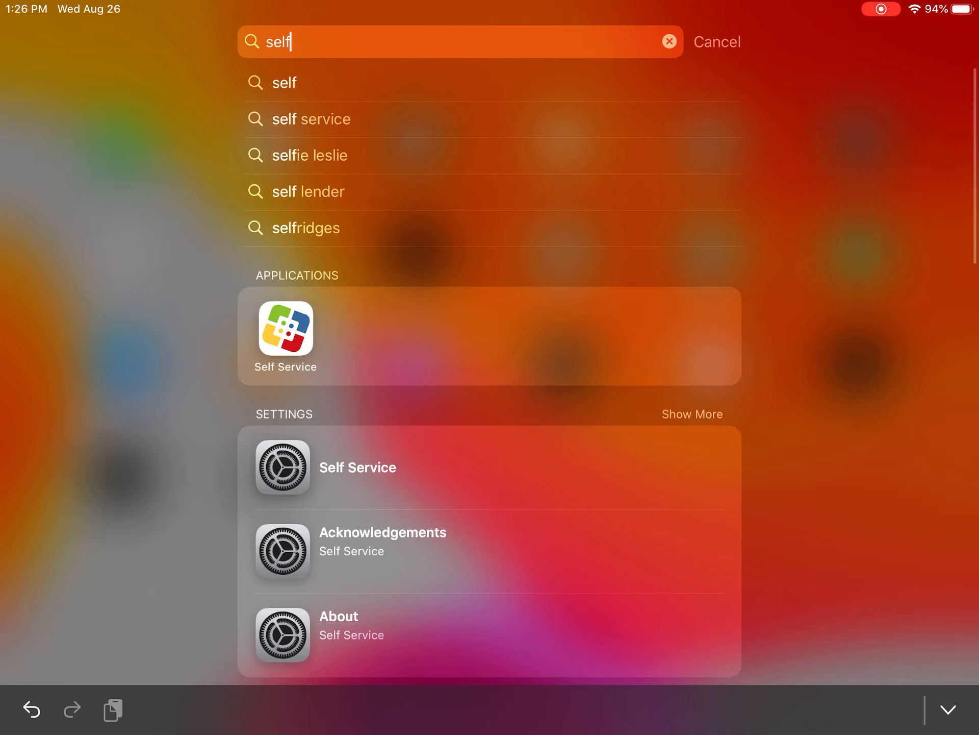
Reopen Self Service from the results, retry the server connection, and start a catalog search
click(285, 328)
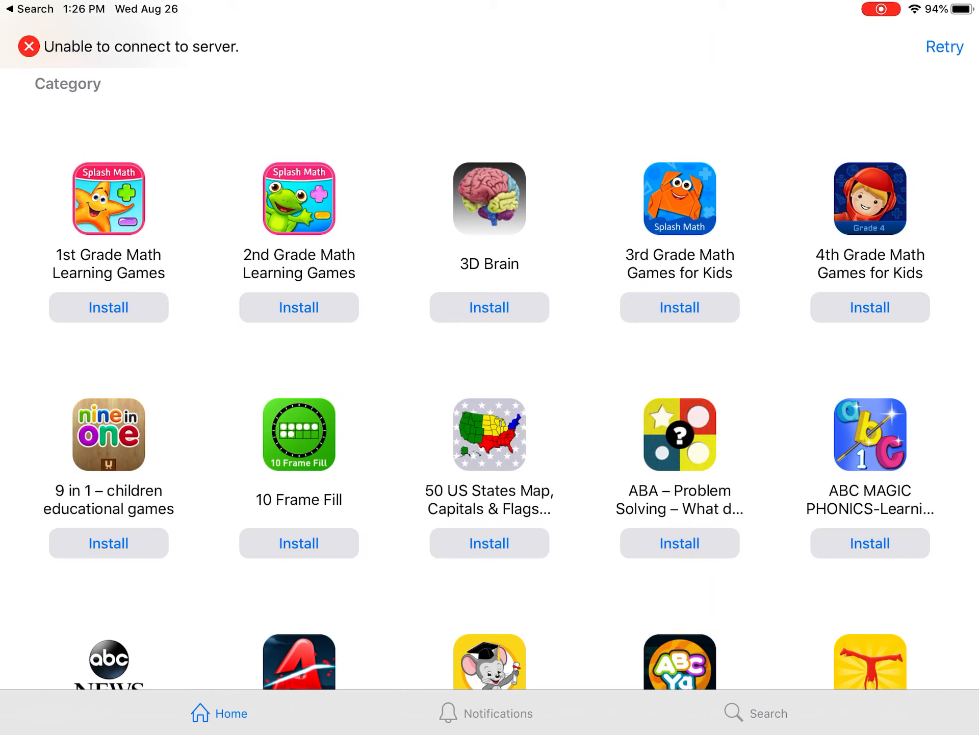
click(945, 47)
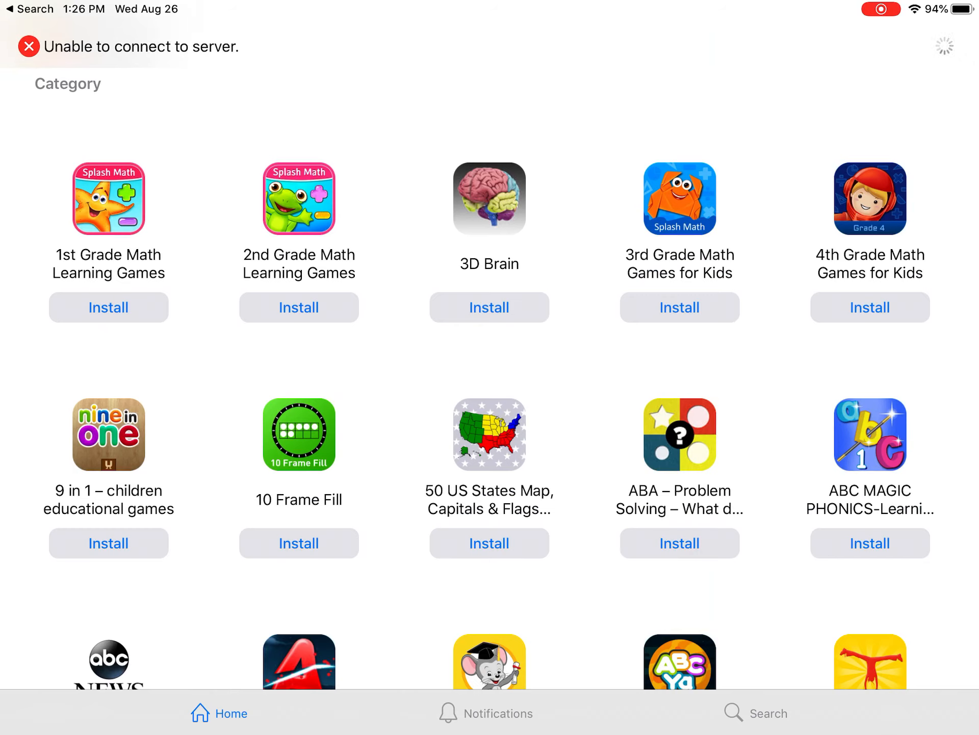
click(756, 713)
text(Zoom)
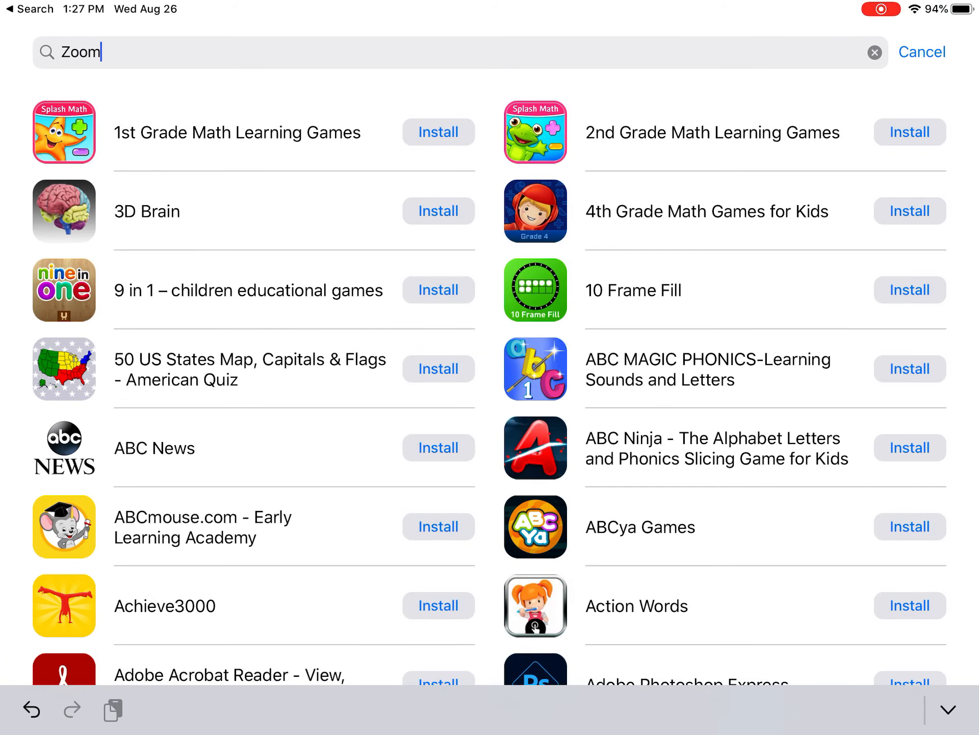
Narrow the search to "Zoom Cl" and reinstall ZOOM Cloud Meetings
scroll(down, 3)
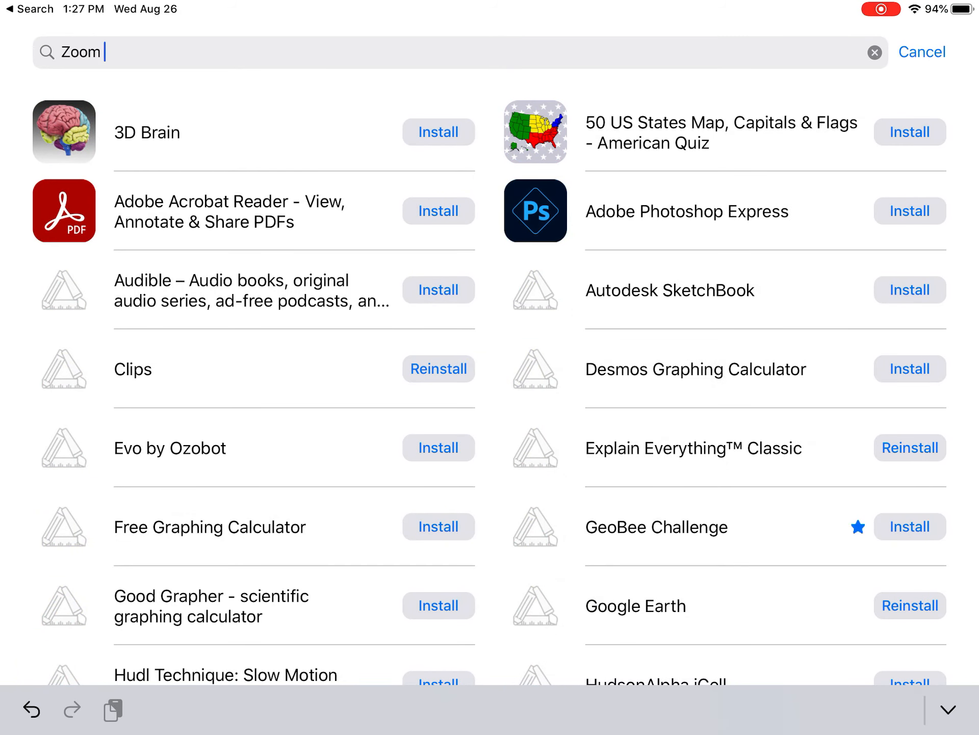
text(C)
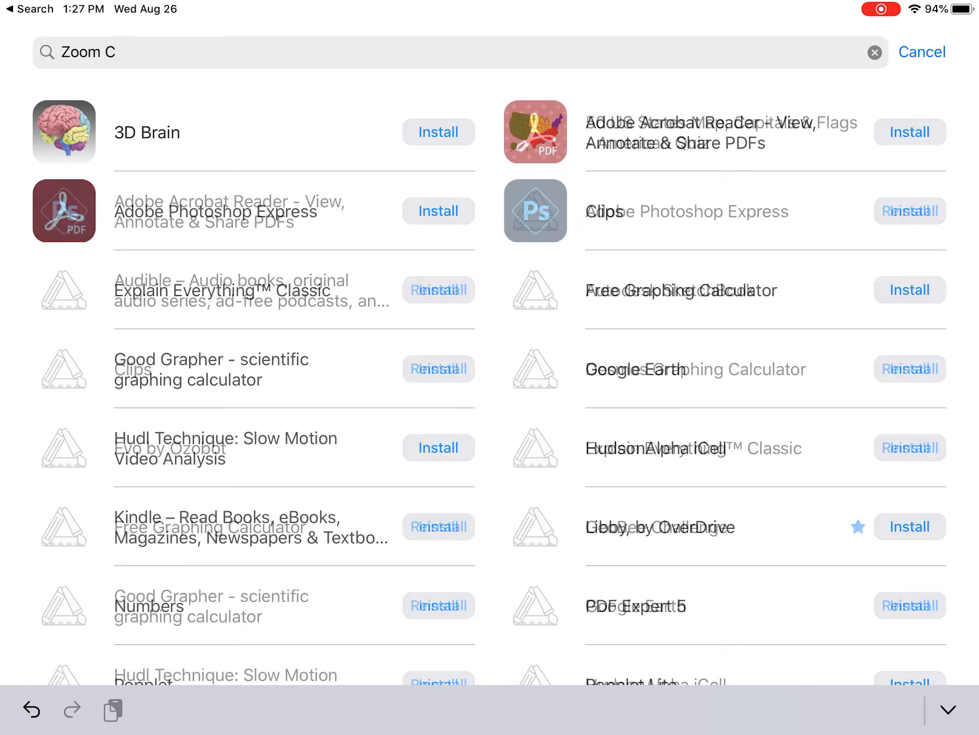
text(l)
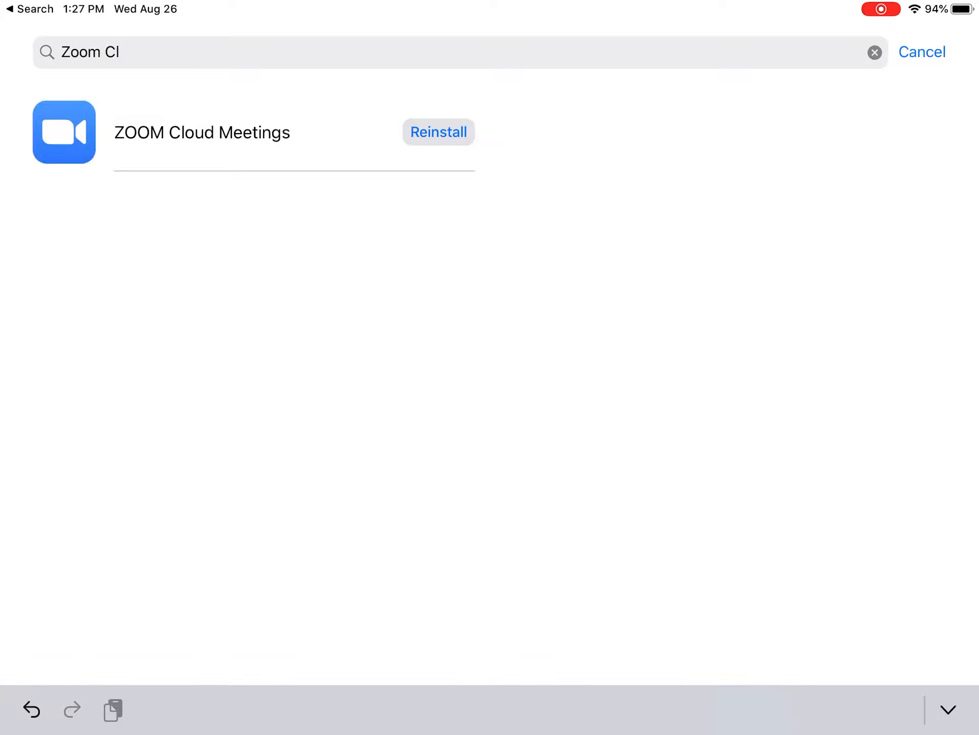
click(438, 132)
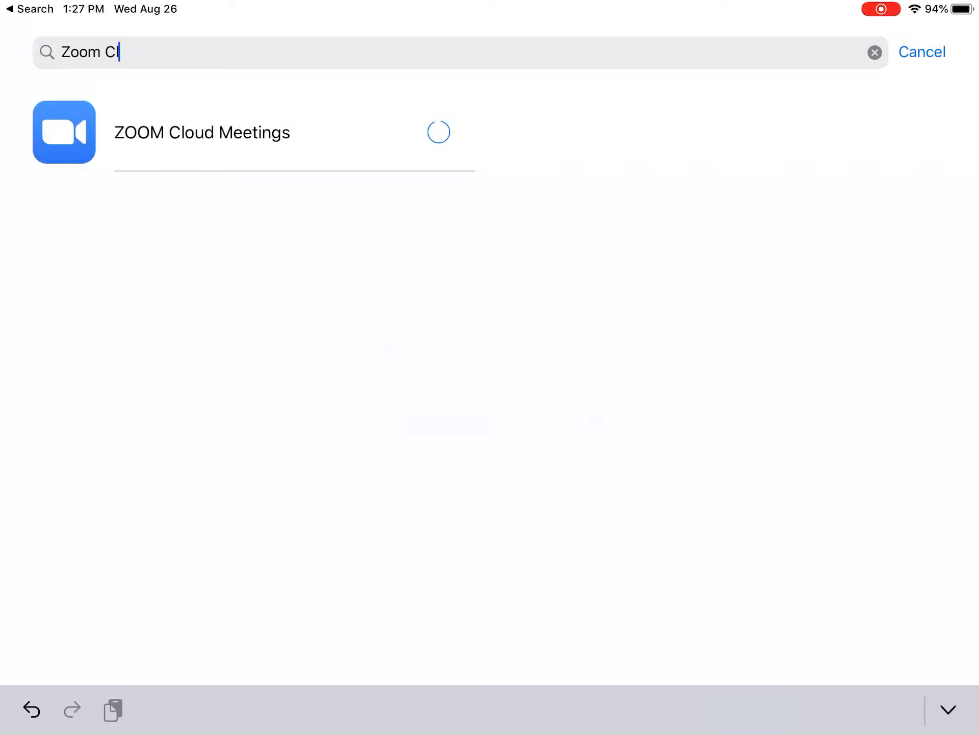